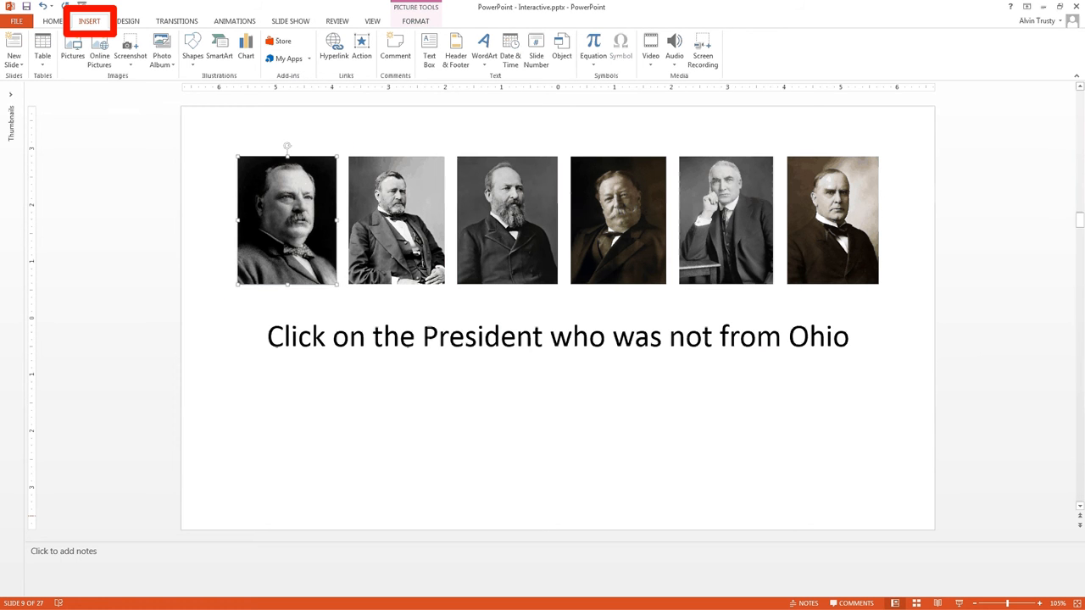
Link the first president photo (Cleveland) via Action Settings to slide 10, 'That is correct'.
{"action": "left_click", "coordinate": [360, 47]}
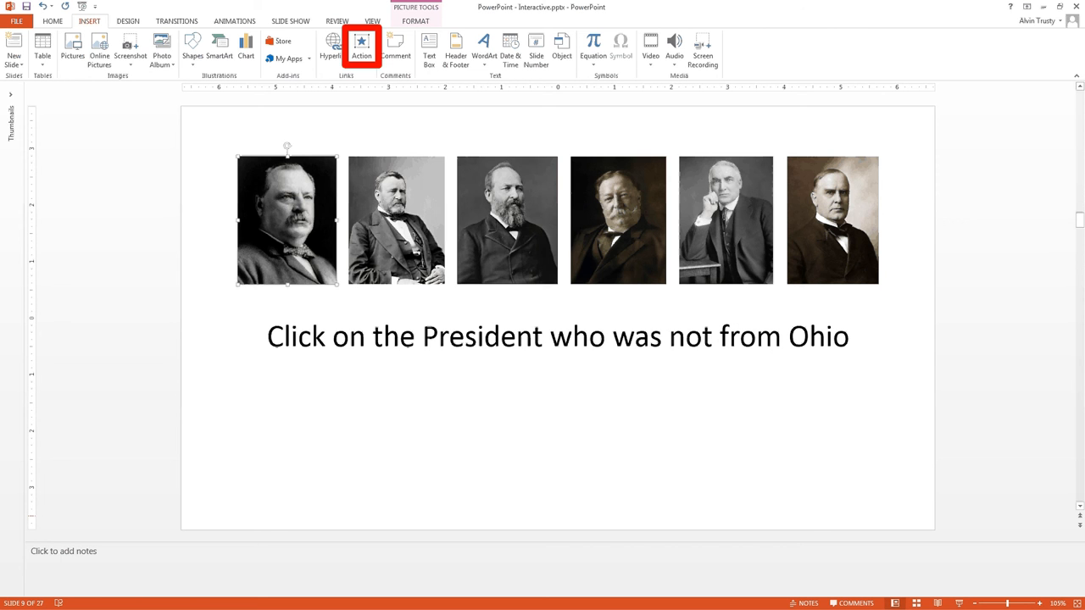
{"action": "left_click", "coordinate": [360, 44]}
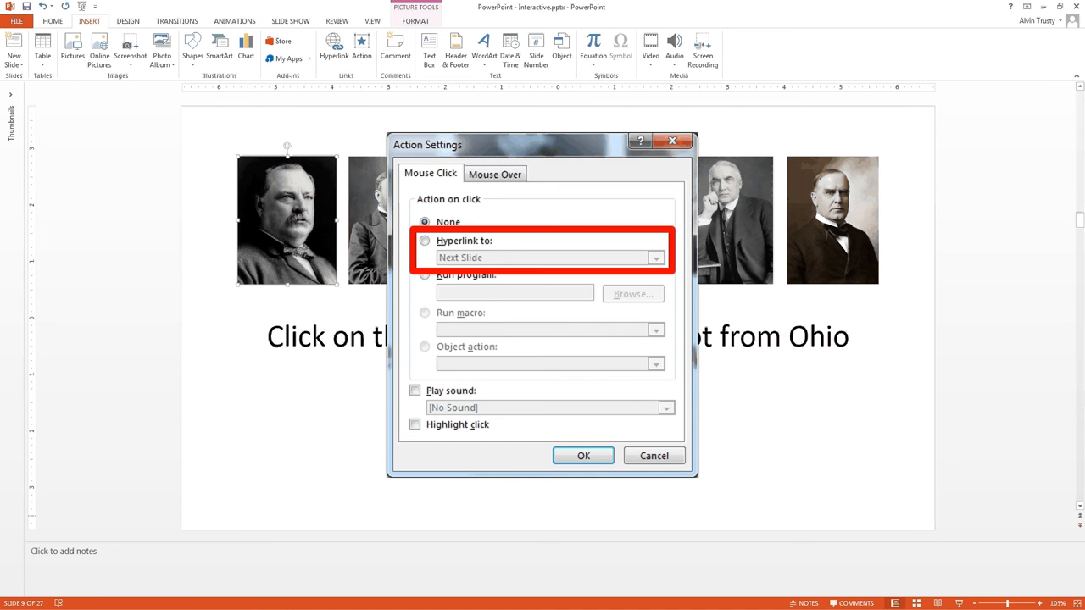
{"action": "left_click", "coordinate": [655, 258]}
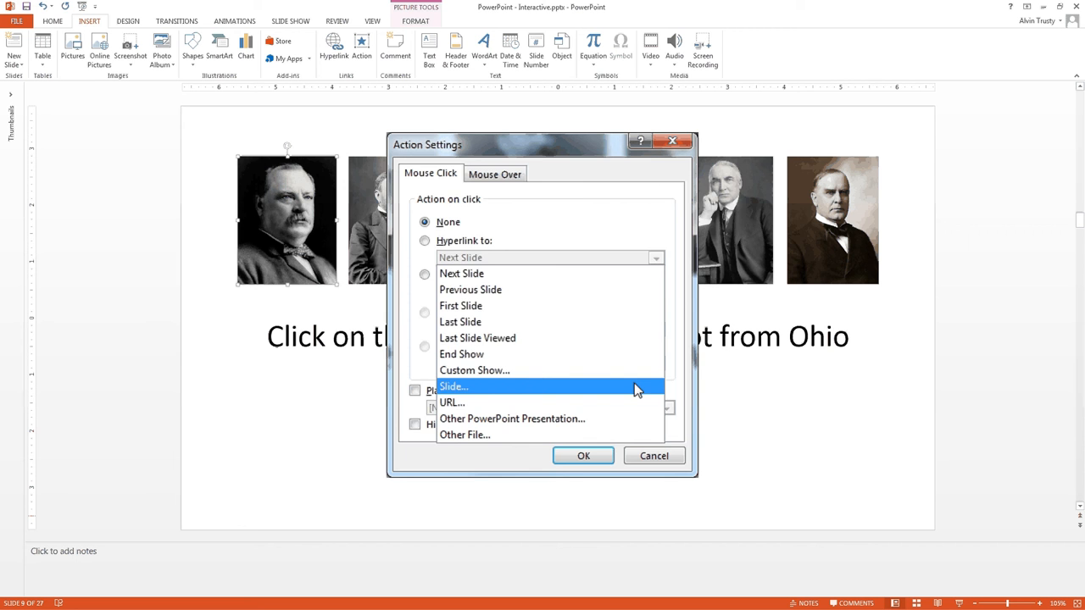
{"action": "left_click", "coordinate": [451, 387]}
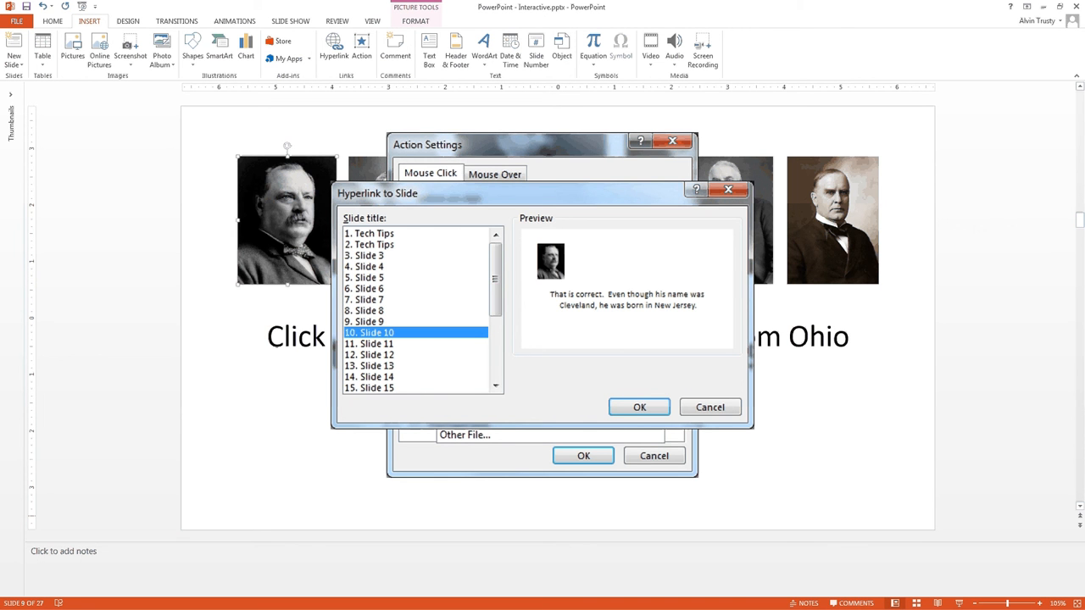
{"action": "left_click", "coordinate": [638, 407]}
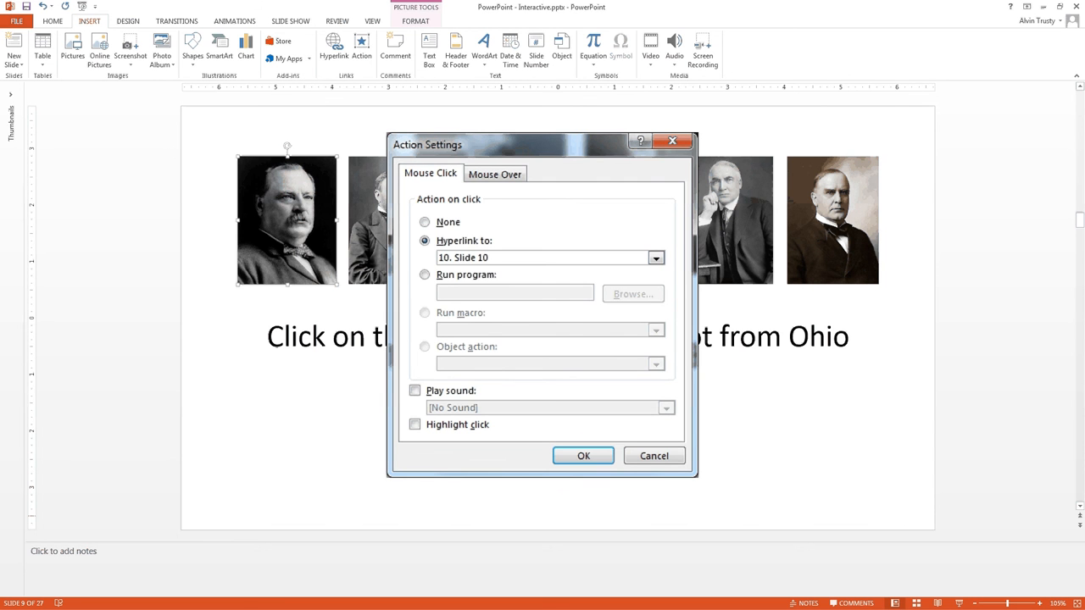
{"action": "left_click", "coordinate": [583, 454]}
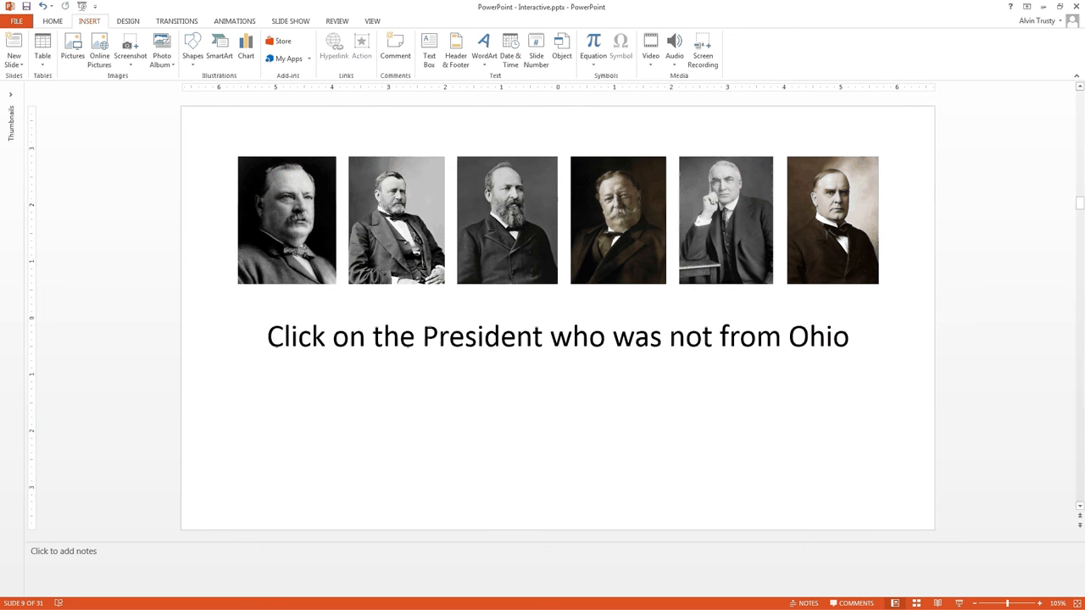
Link a wrong-answer president photo to slide 11, the 'No… Try Again' slide.
{"action": "left_click", "coordinate": [396, 222]}
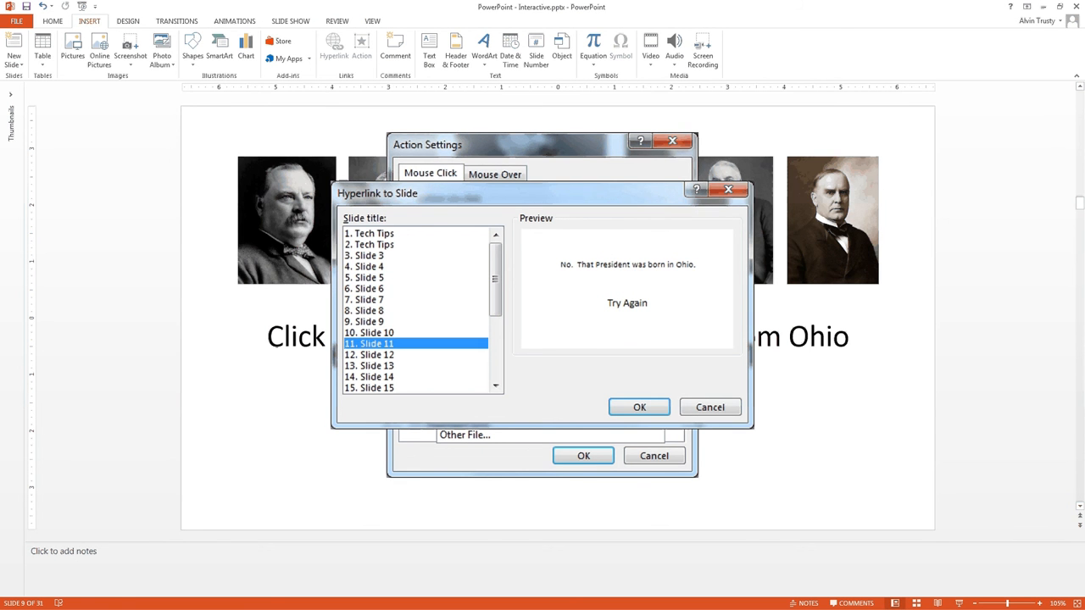
{"action": "left_click", "coordinate": [639, 407]}
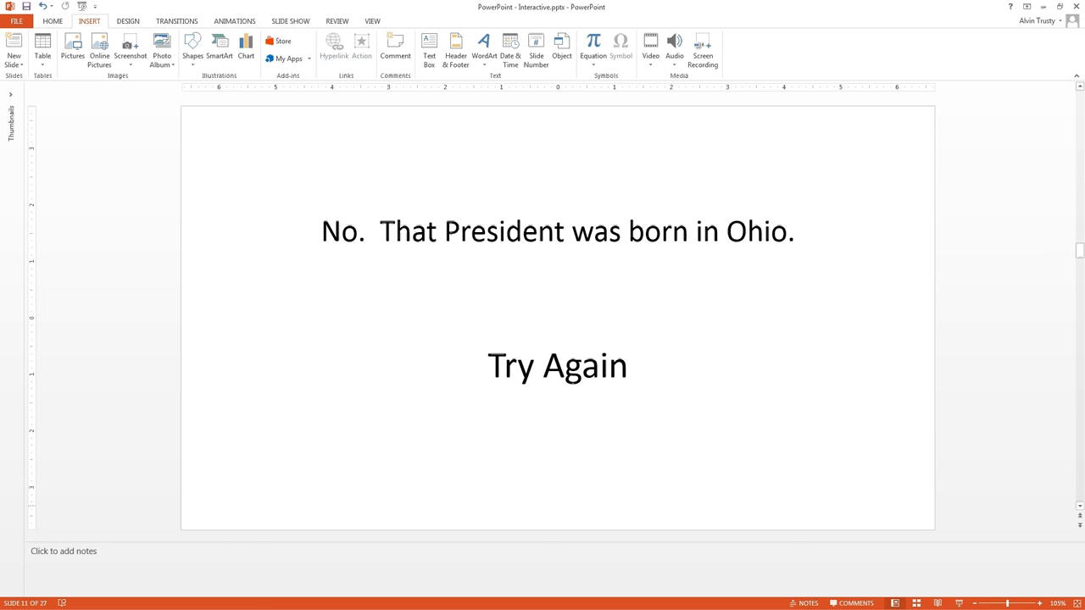
{"action": "left_click", "coordinate": [556, 366]}
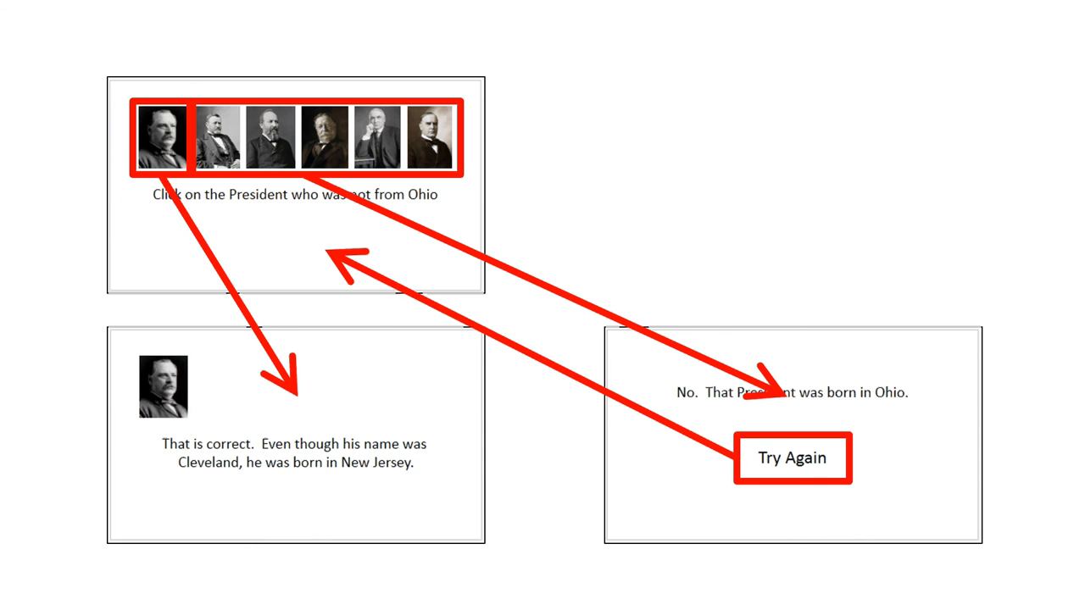
{"action": "mouse_move", "coordinate": [516, 180]}
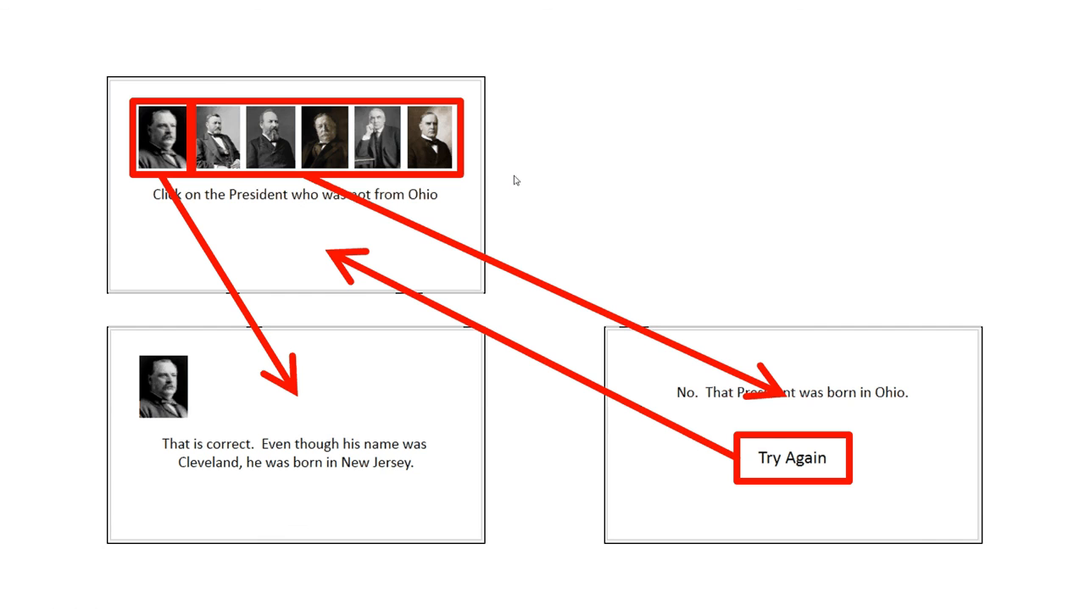